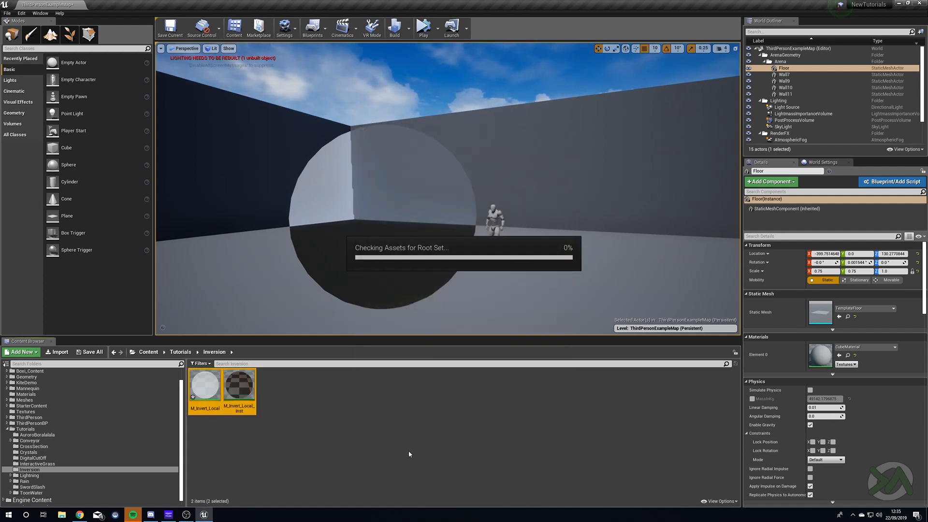
Create a new Material asset named M_Invert_Local in the Inversion folder.
right_click(409, 454)
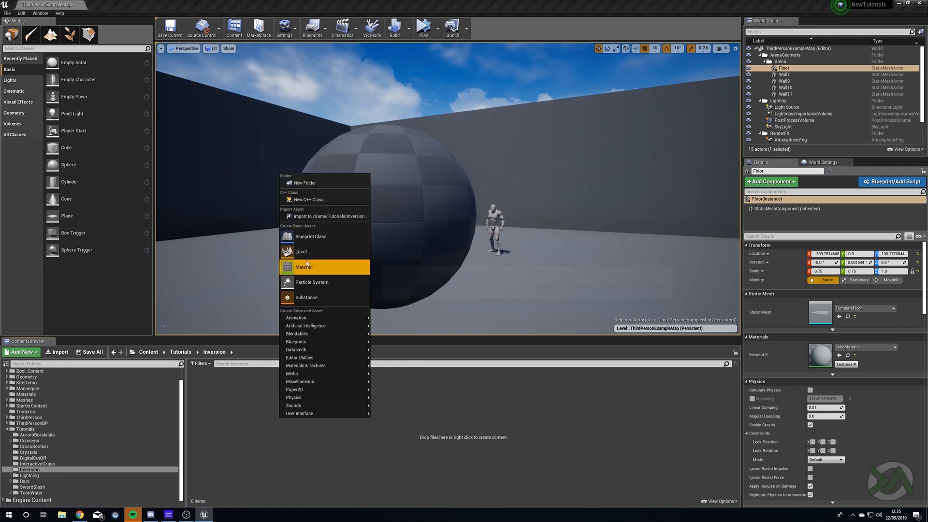
left_click(303, 267)
type("M_Invert_Local")
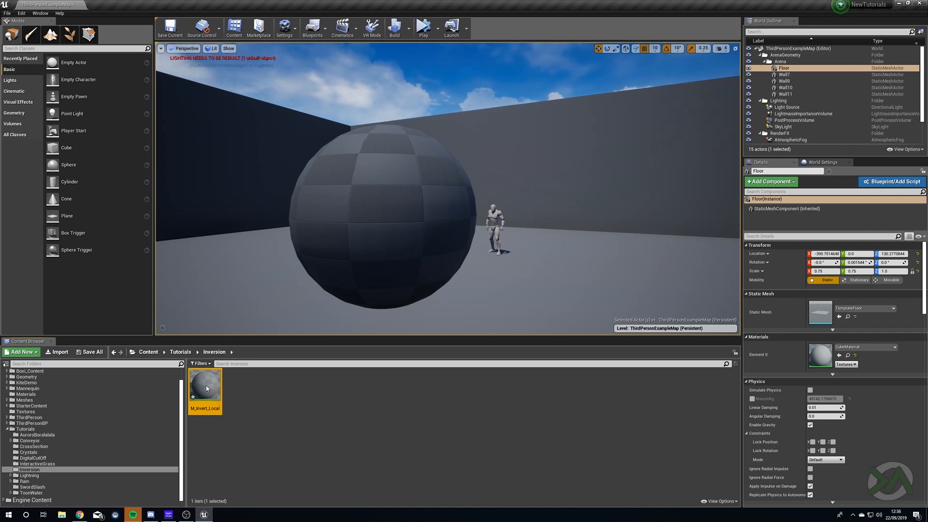
In M_Invert_Local, chain a Scene Color node into a 1-x node.
double_click(205, 384)
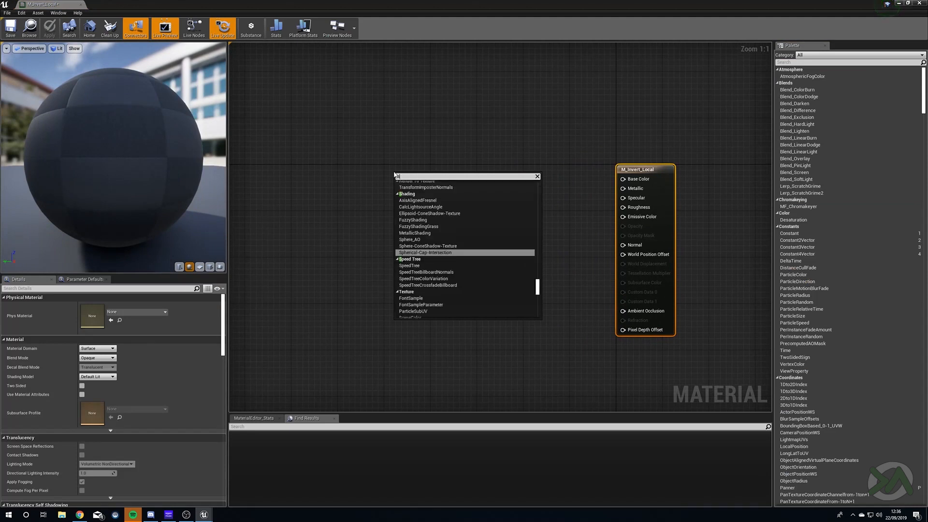
type("scene")
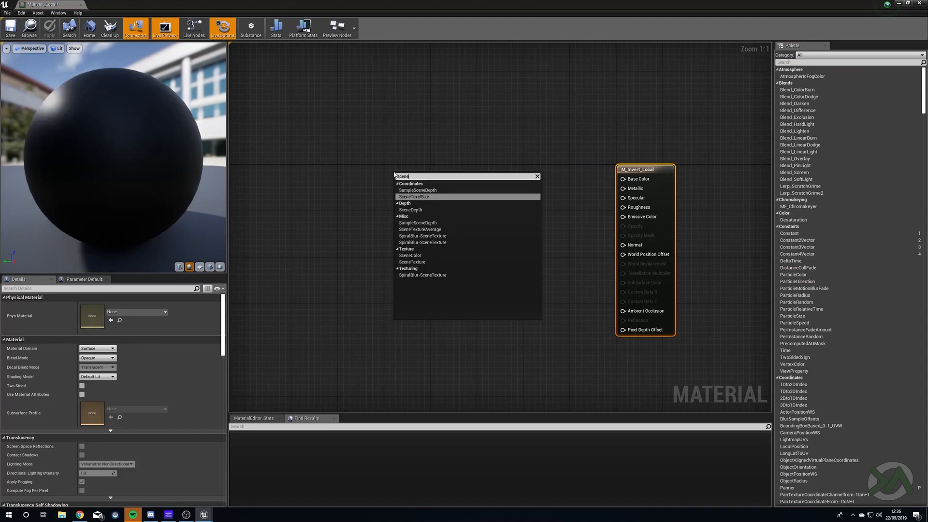
left_click(410, 255)
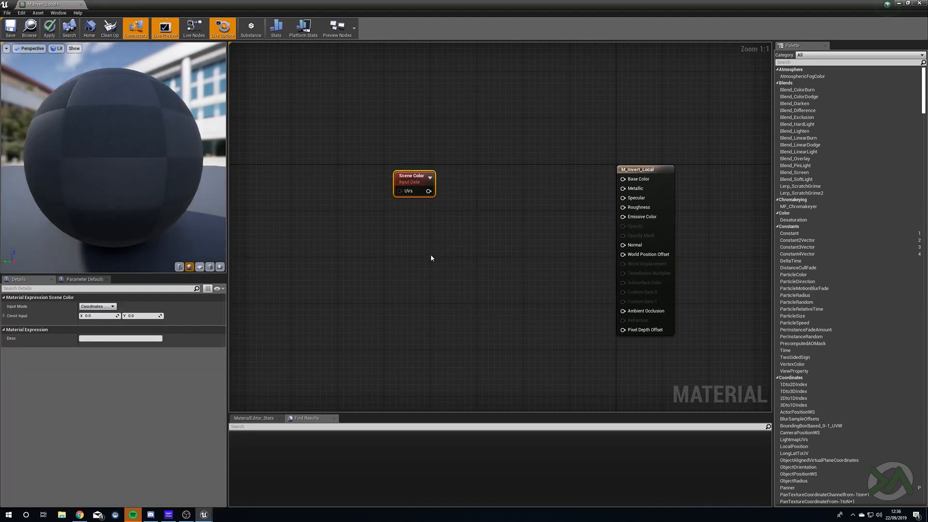
left_click_drag(415, 180, 405, 194)
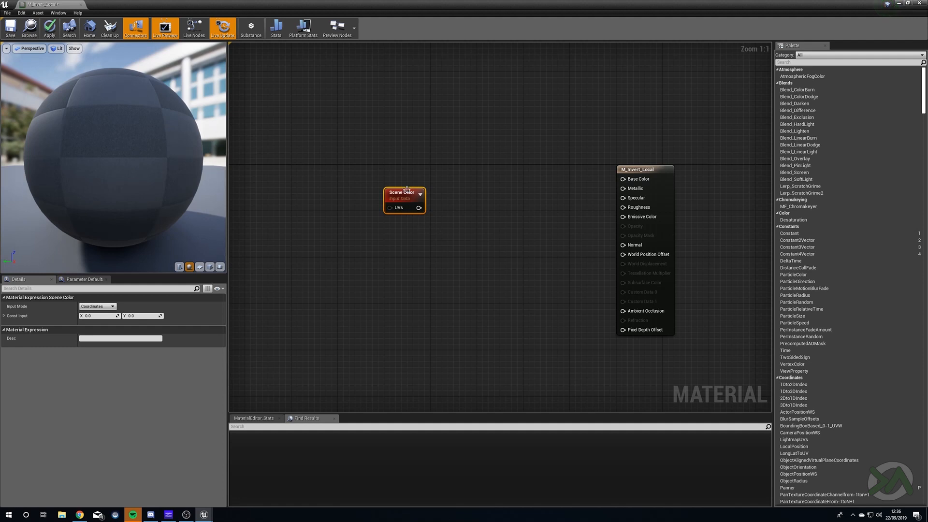
left_click(433, 224)
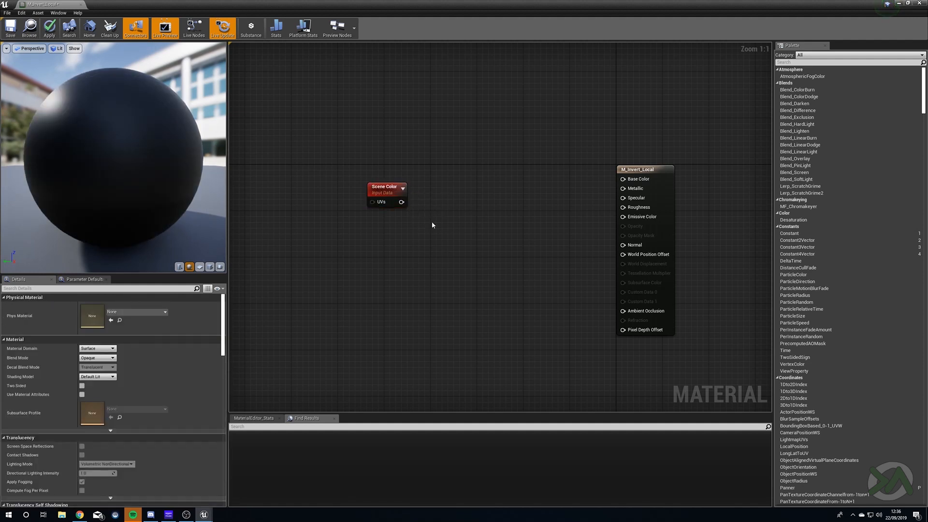
mouse_move(485, 217)
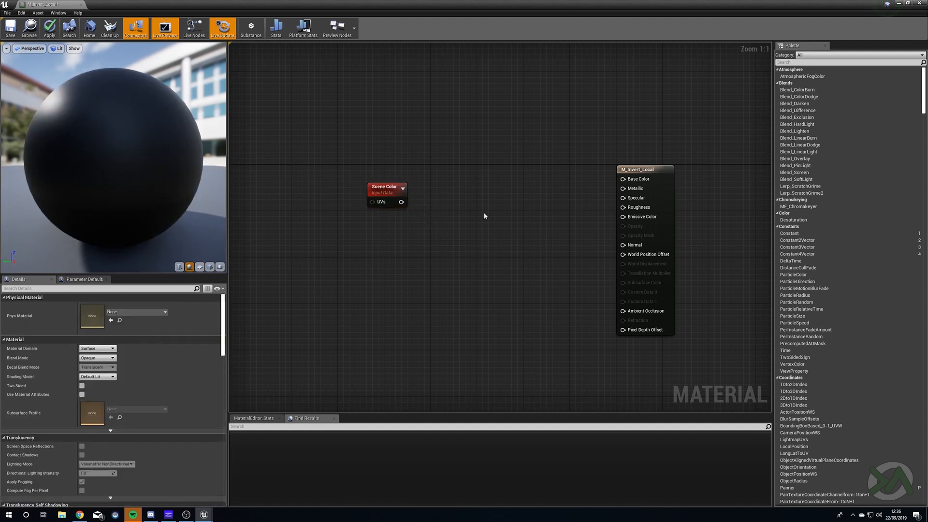
mouse_move(453, 209)
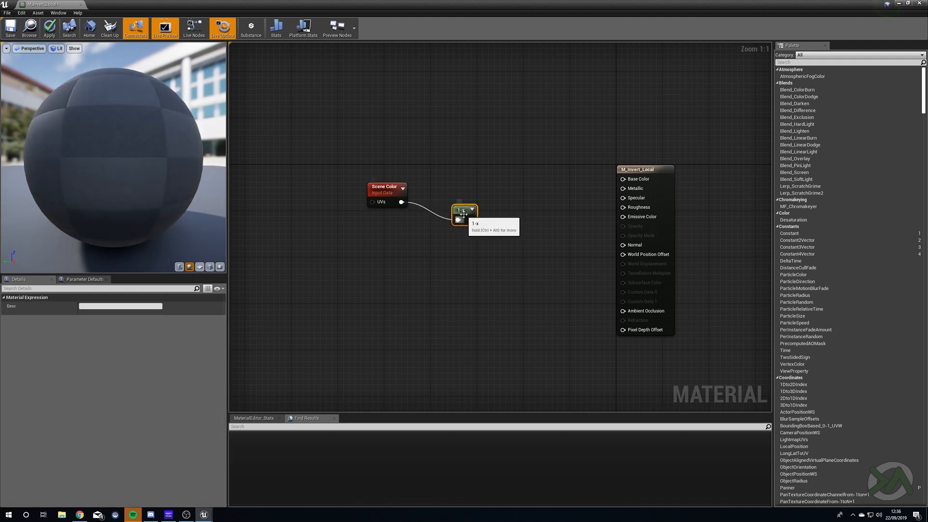
left_click_drag(465, 215, 448, 195)
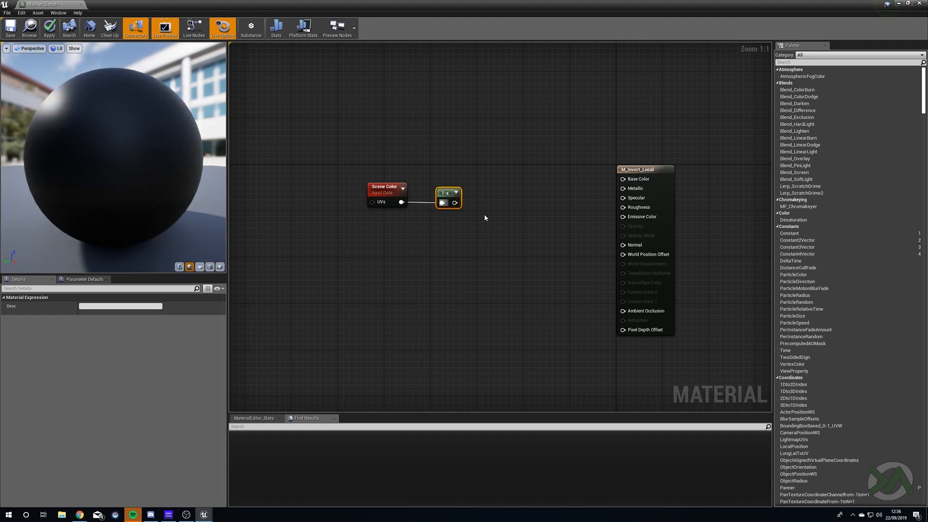
mouse_move(488, 218)
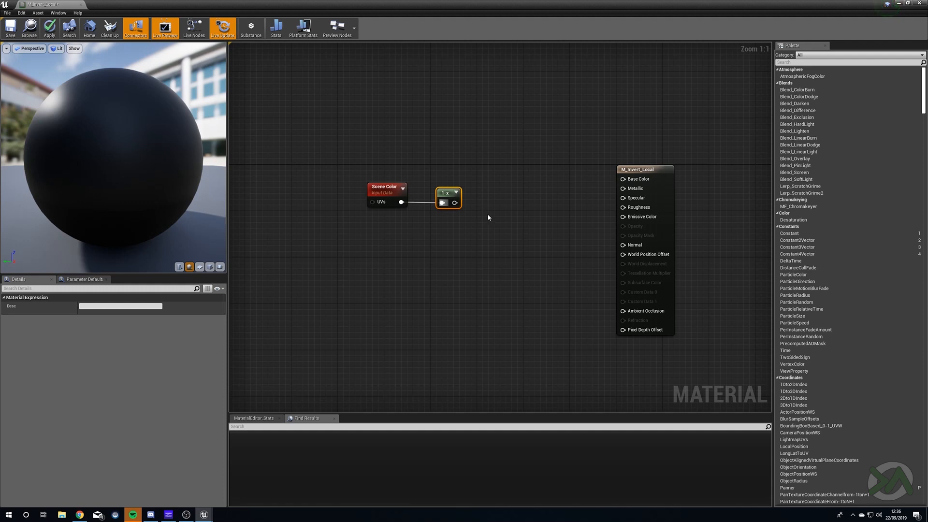
mouse_move(509, 211)
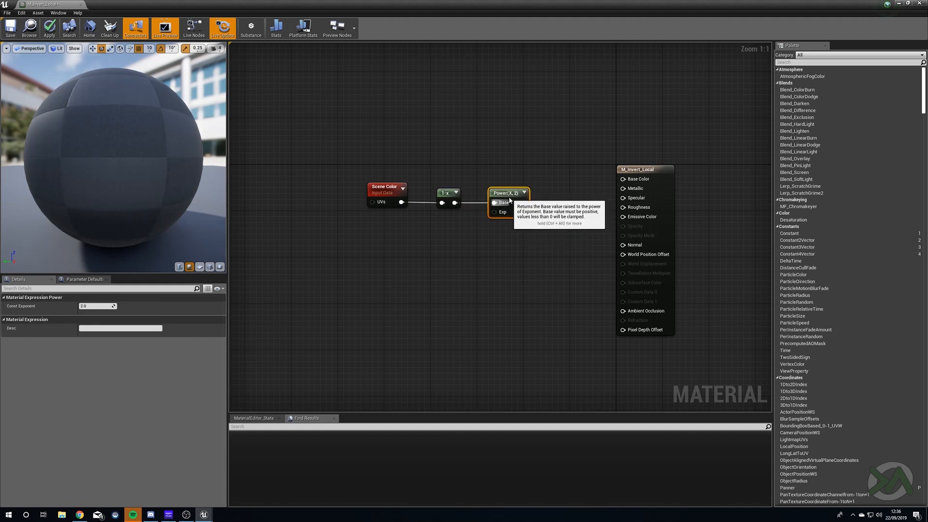
mouse_move(425, 253)
type("Power")
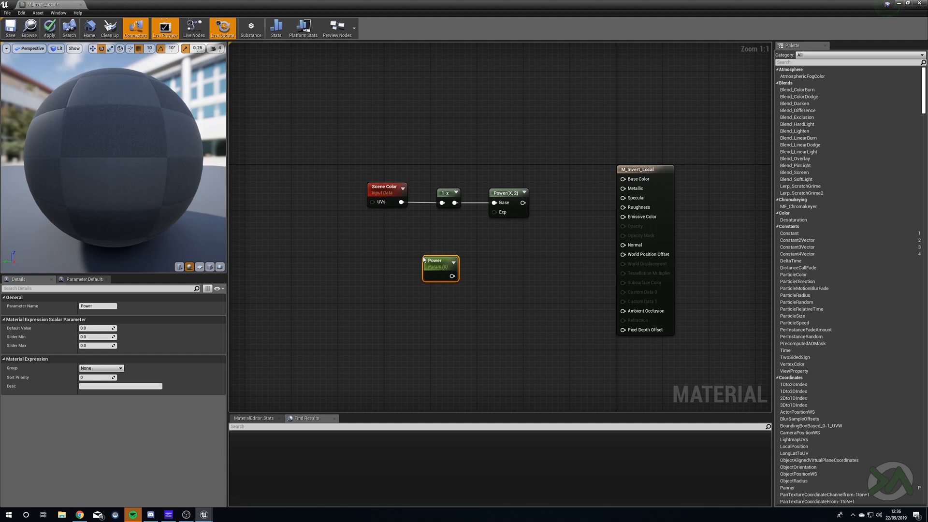
Add a 'Power' scalar parameter with default 2.0 feeding the Power node's exponent.
left_click_drag(435, 262, 443, 255)
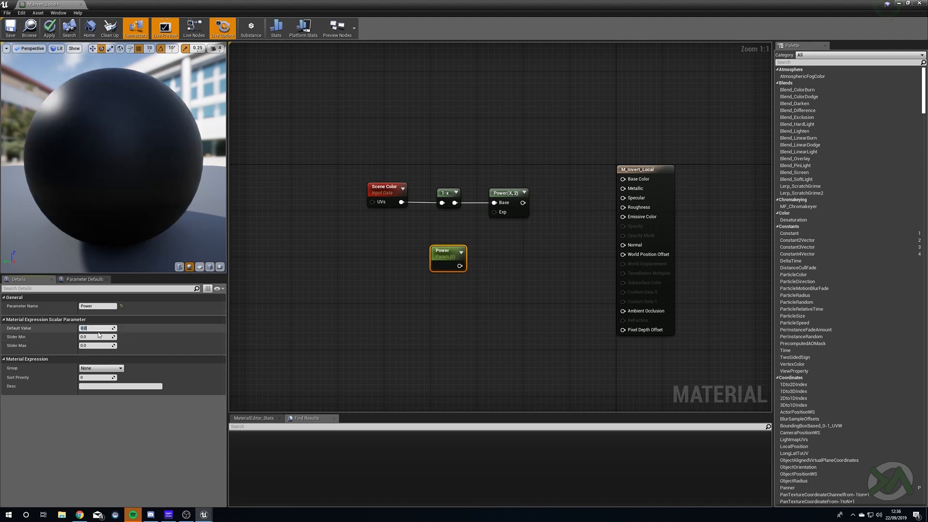
type("2.0")
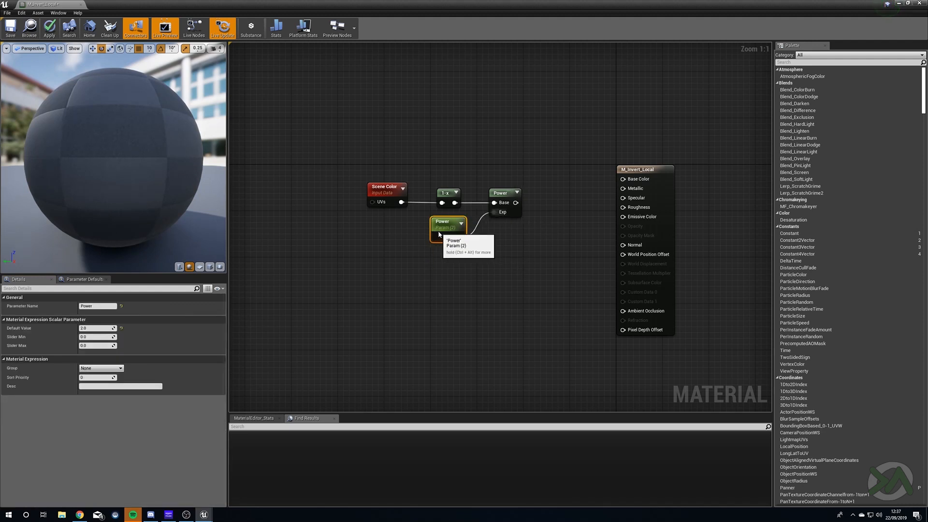
left_click(471, 294)
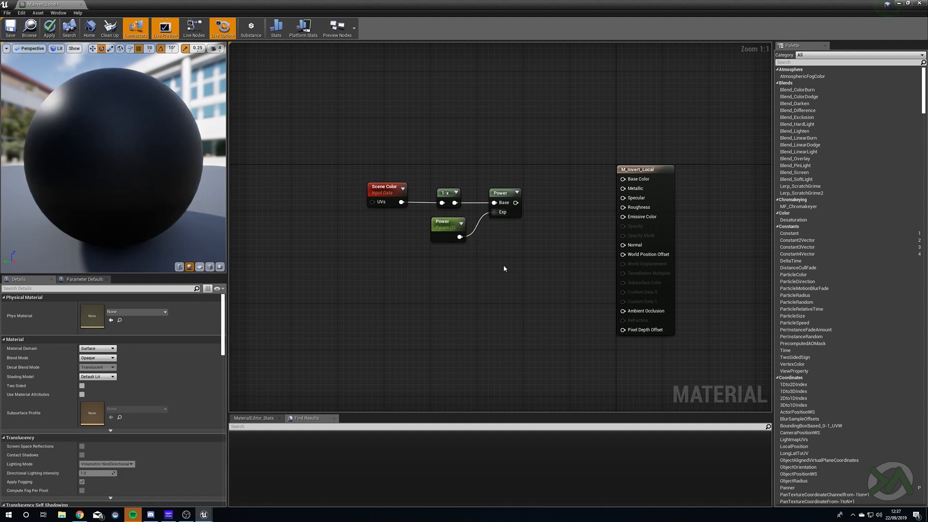
mouse_move(427, 279)
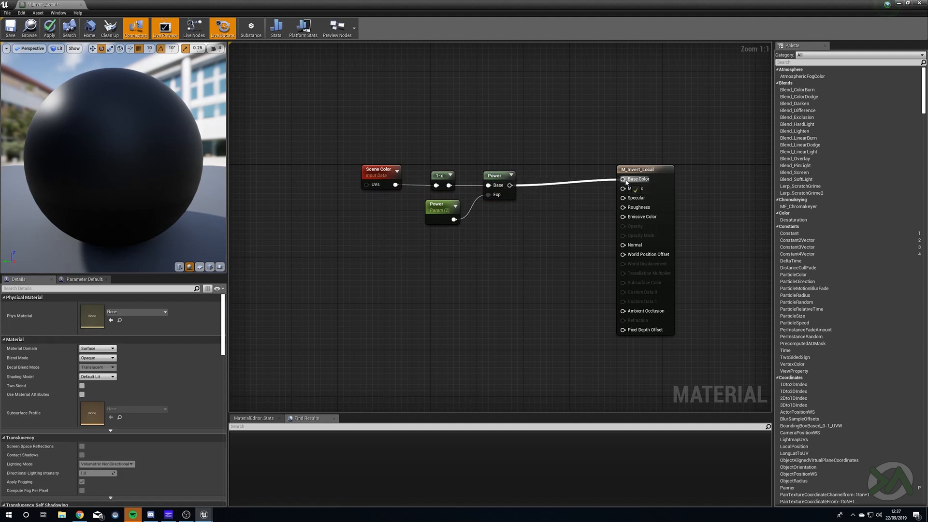
Review the Scene Color compile error, set Blend Mode to Translucent and apply the material.
left_click(276, 27)
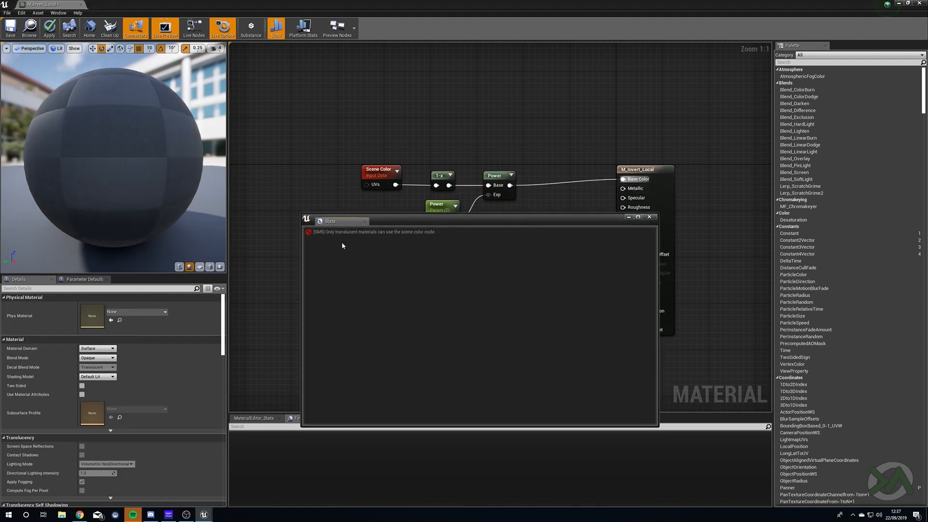
mouse_move(410, 235)
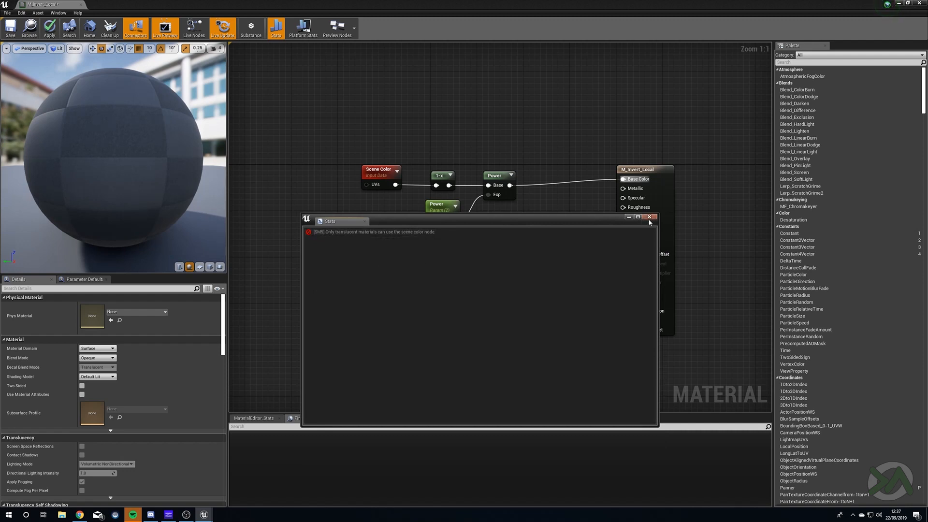
left_click(649, 216)
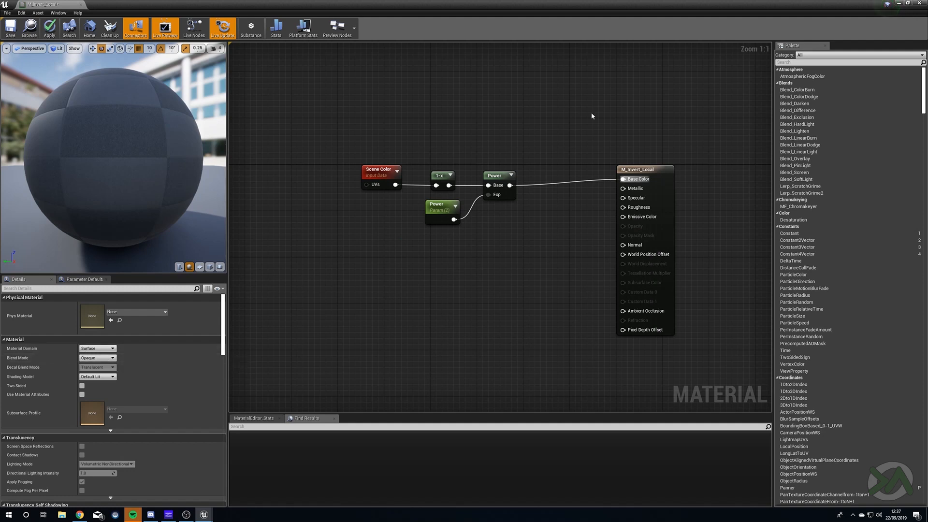
left_click(496, 175)
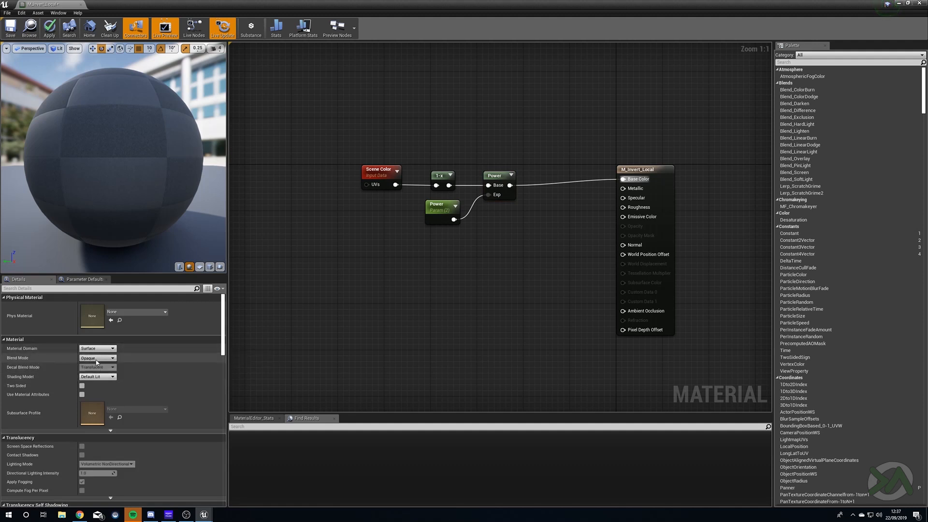
left_click(96, 357)
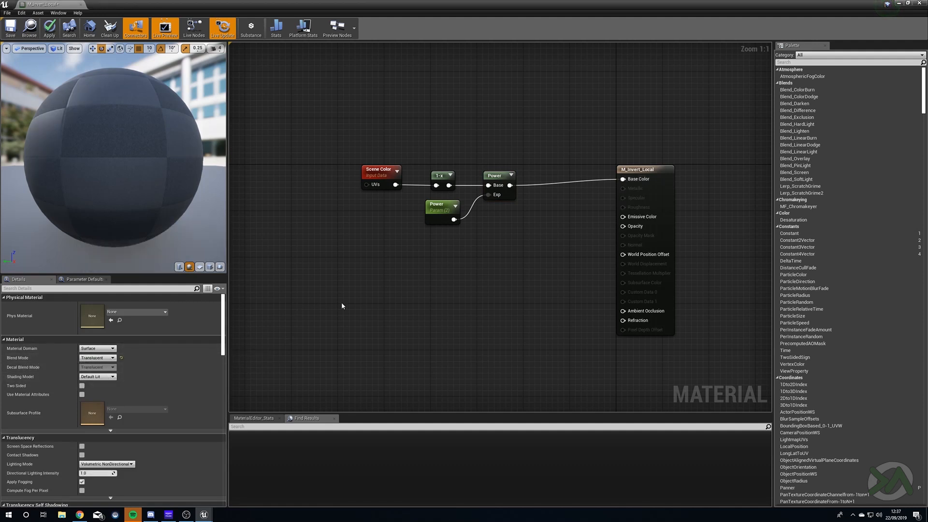
left_click(47, 26)
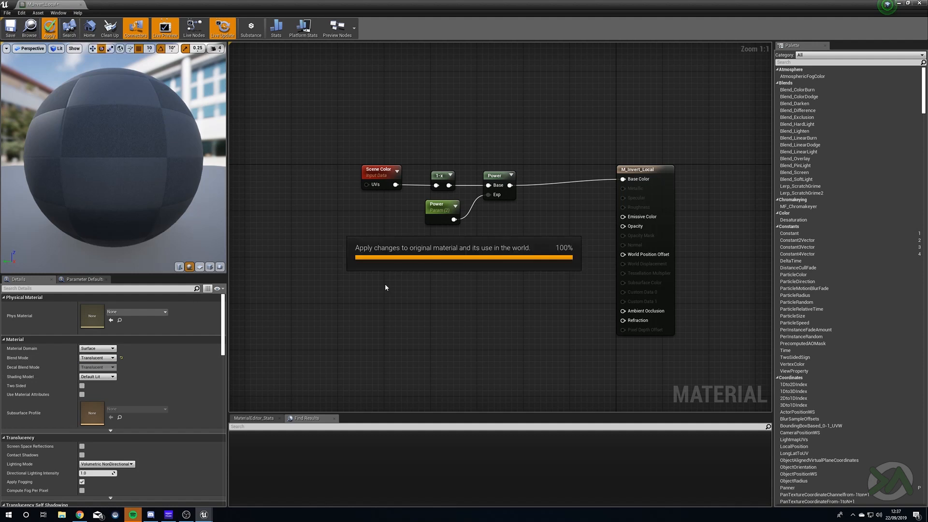
mouse_move(642, 258)
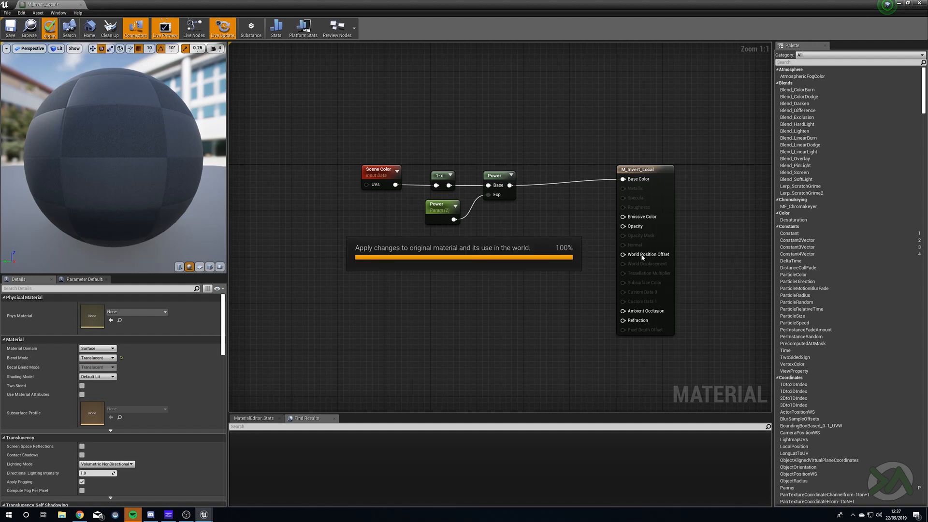
left_click(49, 27)
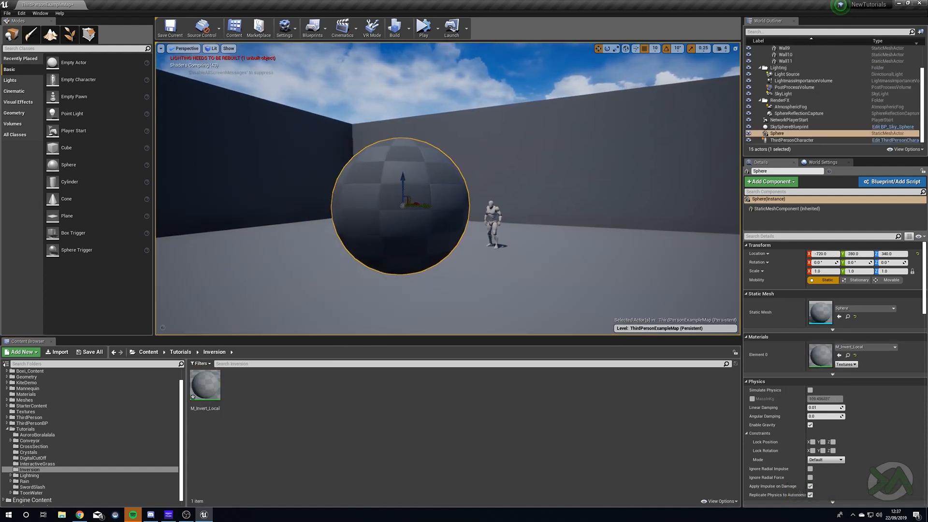
Focus the viewport on the sphere carrying M_Invert_Local.
double_click(205, 384)
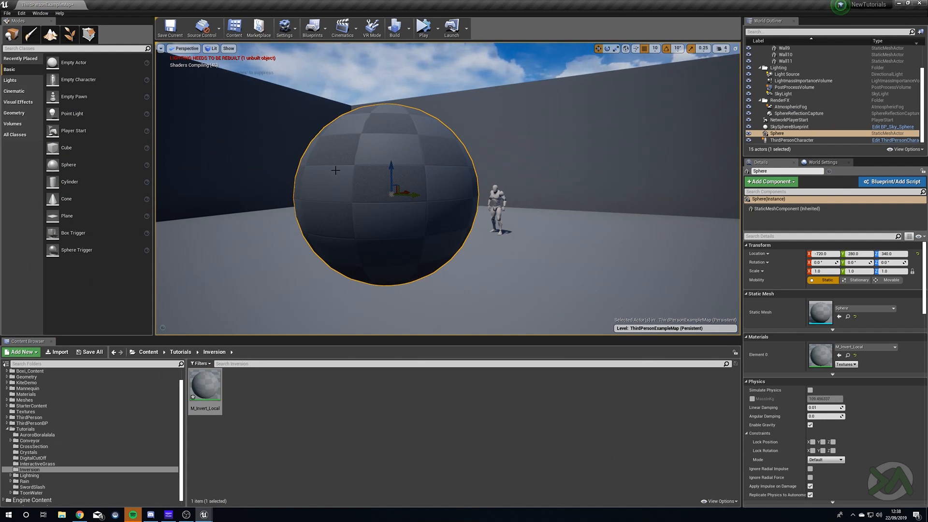
mouse_move(526, 250)
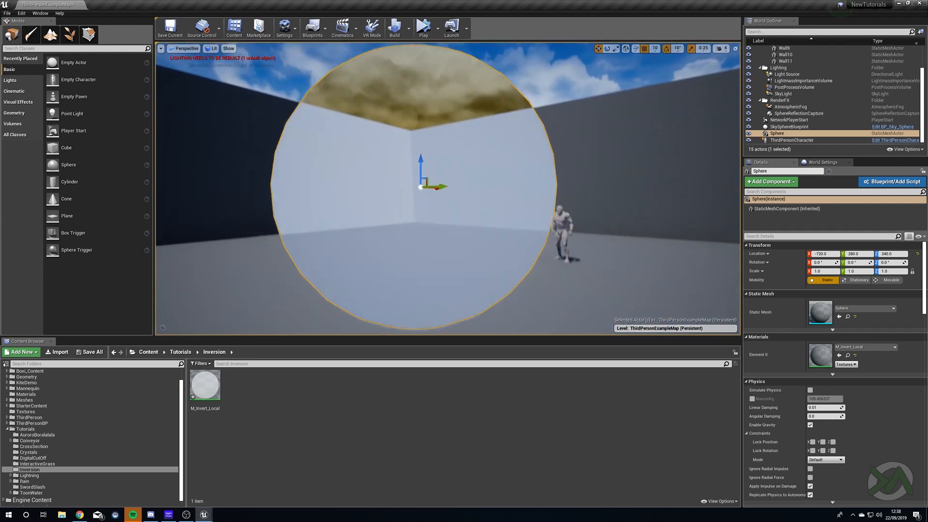
Apply M_Invert_Local's two-sided change and return to the level.
double_click(205, 385)
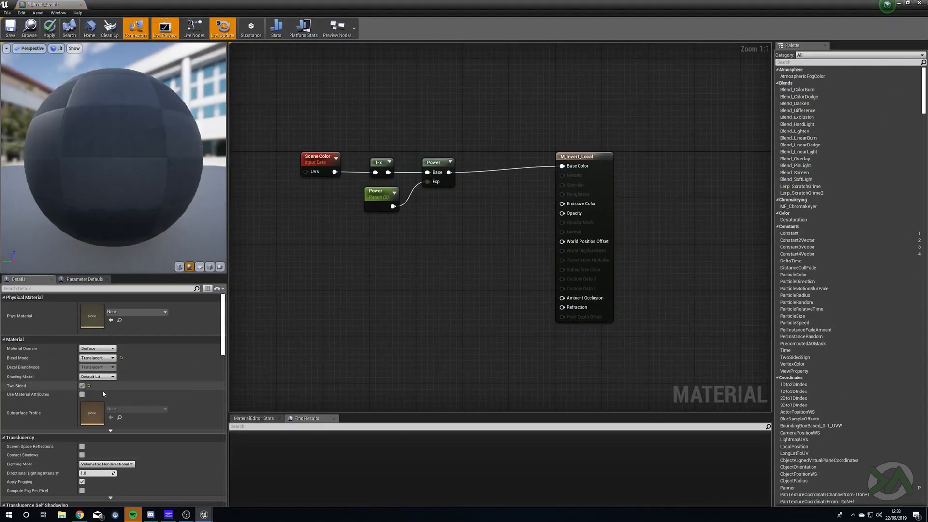
left_click(48, 27)
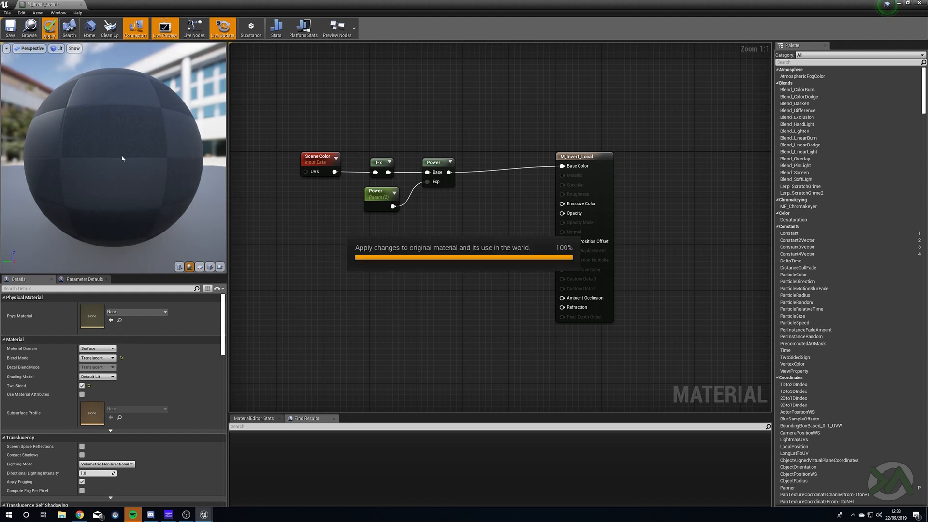
mouse_move(43, 101)
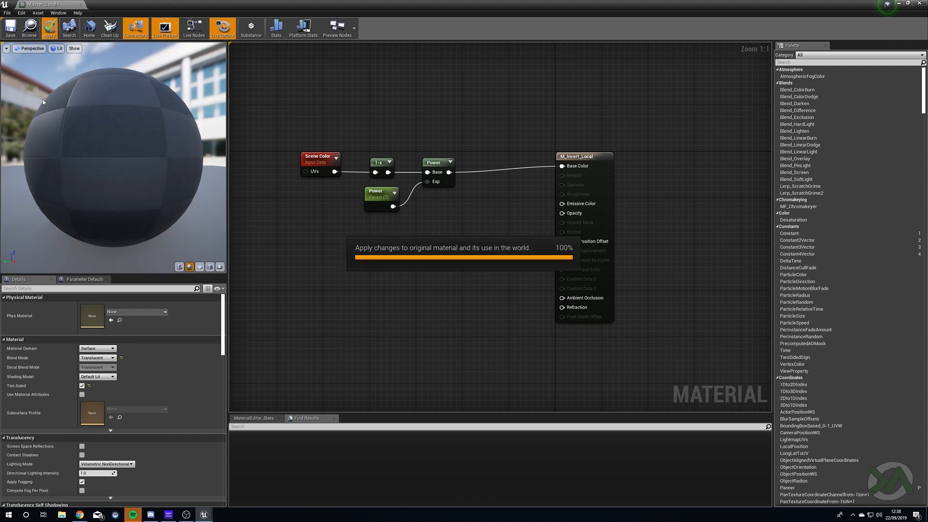
mouse_move(134, 187)
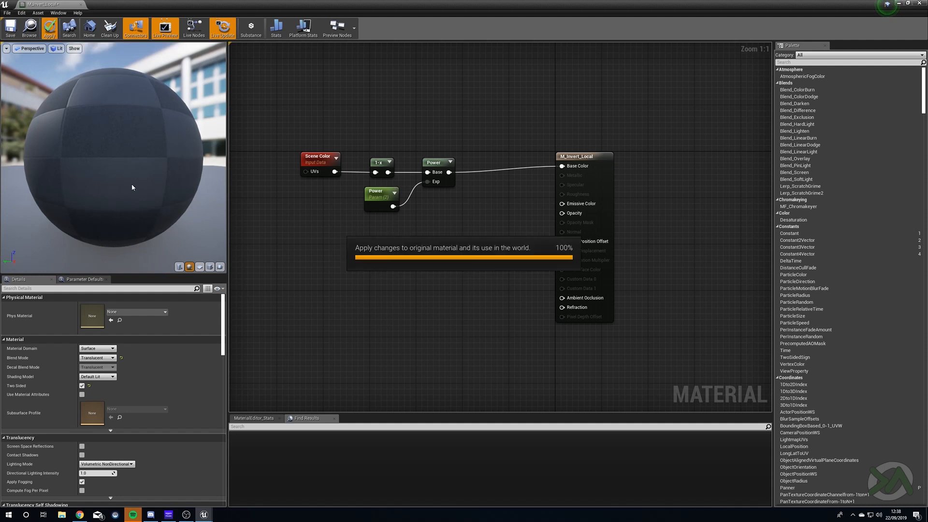
left_click(48, 28)
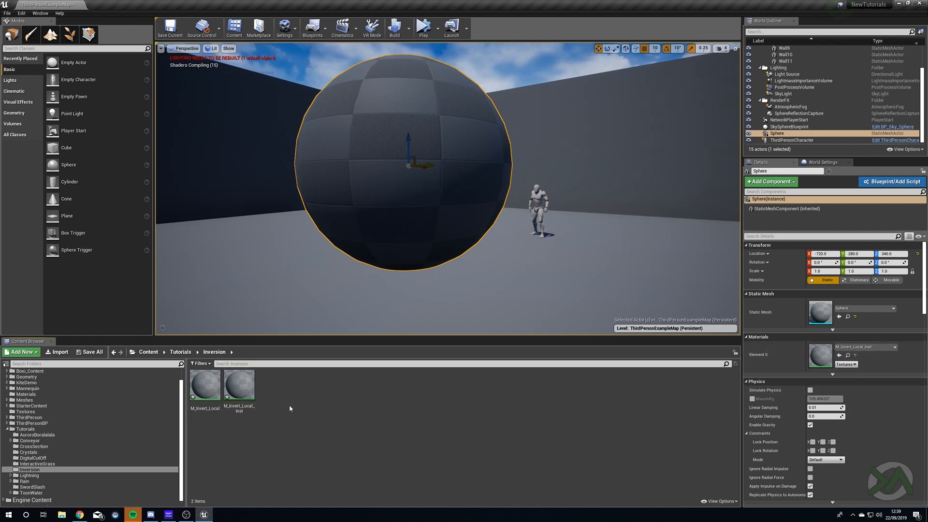
In M_Invert_Local_Inst, override the Power parameter and set it to 12.
double_click(240, 385)
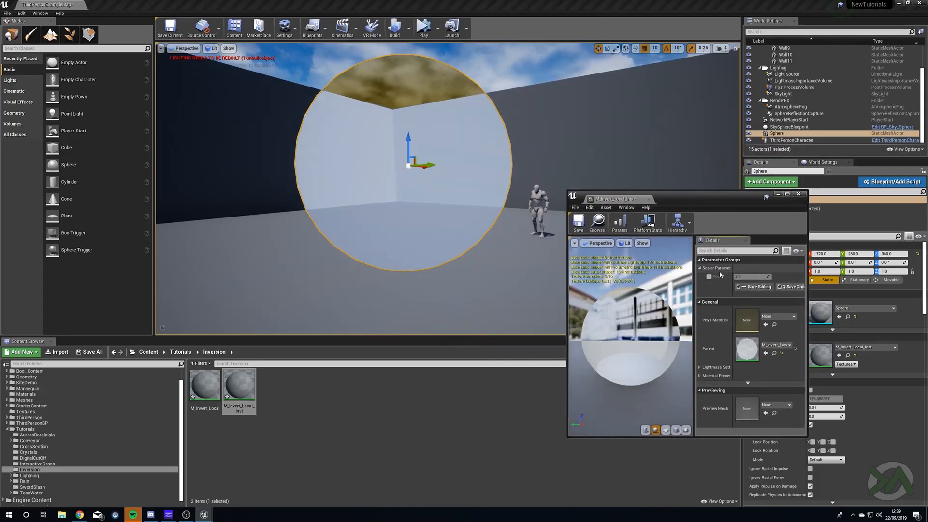
left_click(709, 277)
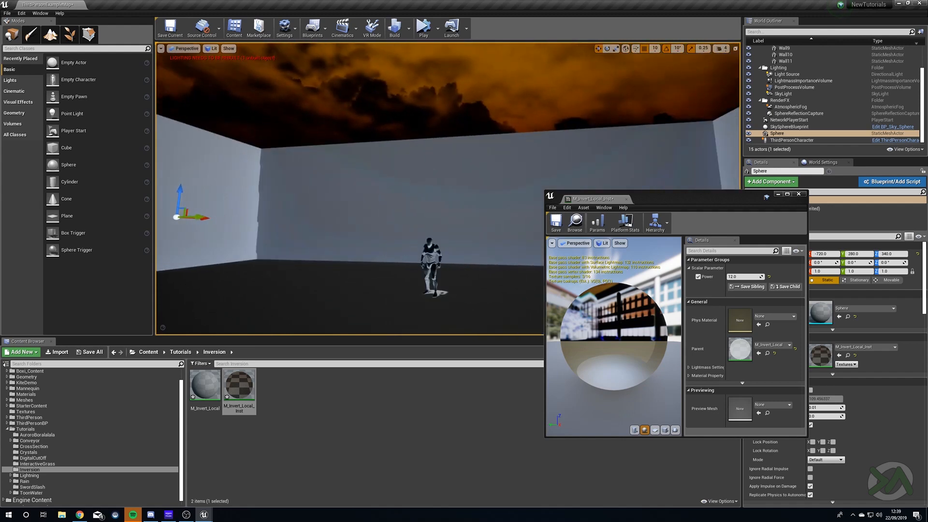
Close the material instance editor before creating M_Invert_Post.
left_click(798, 193)
type("M_Invert_Post")
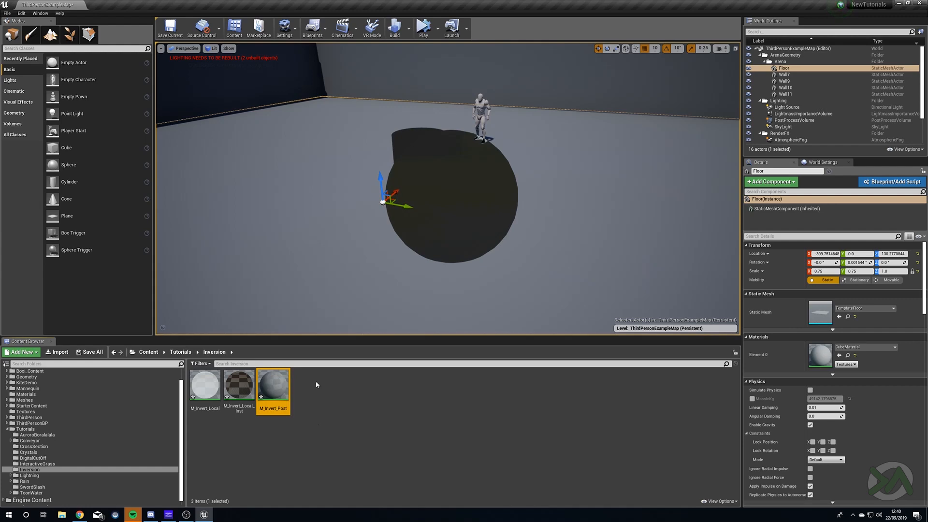
In M_Invert_Post, feed a PostProcessInput0 SceneTexture's Color into a 1-x node.
double_click(272, 385)
type("scenetextur")
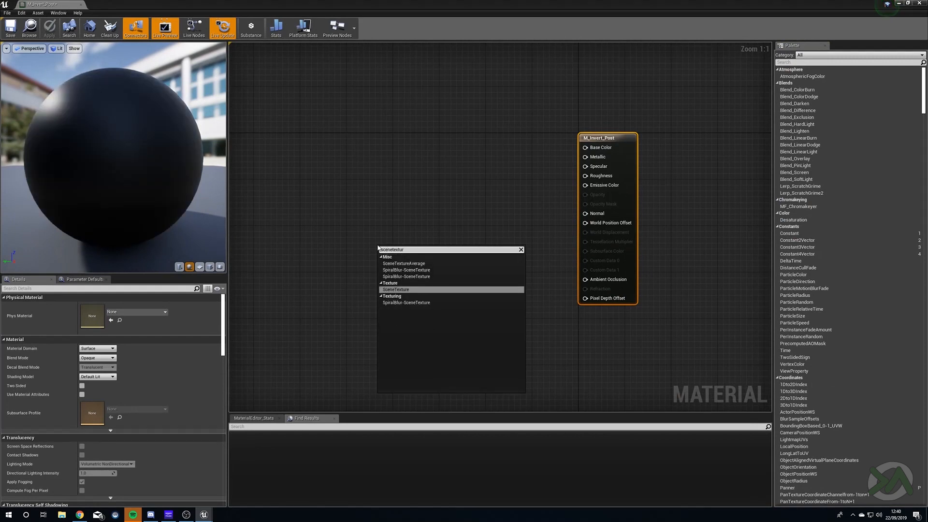
left_click(396, 289)
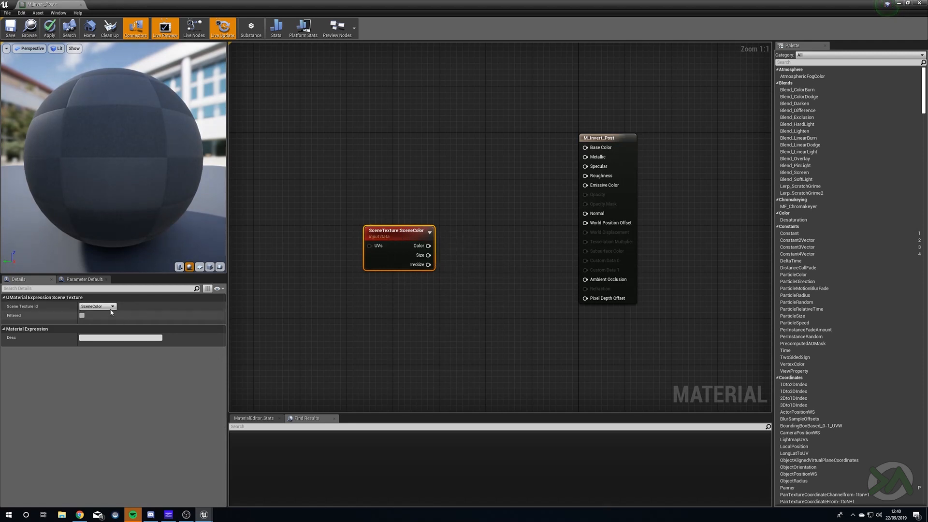
left_click(112, 305)
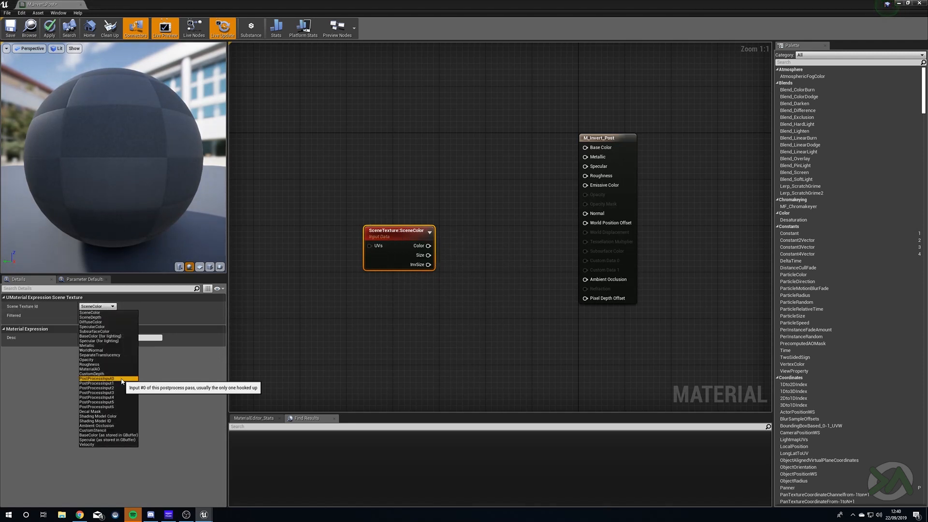
left_click(89, 378)
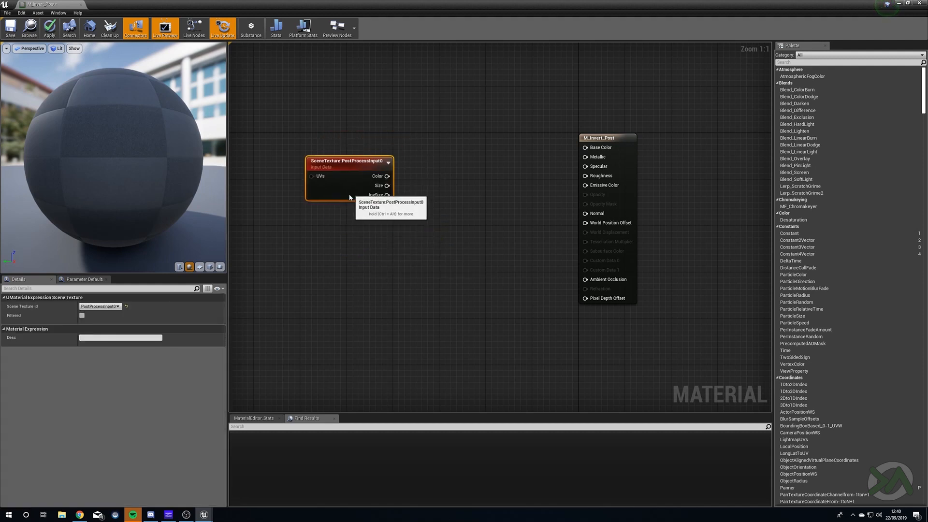
left_click_drag(381, 187, 412, 190)
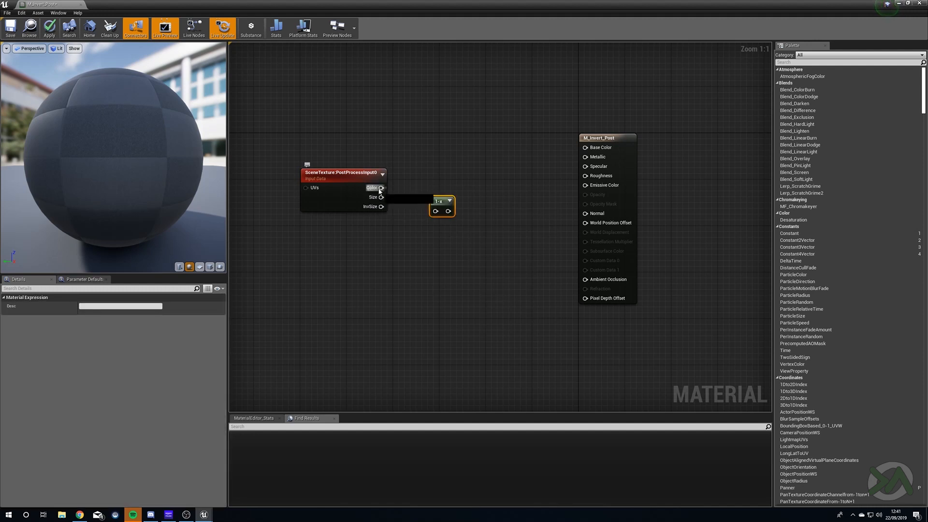
left_click_drag(441, 201, 426, 179)
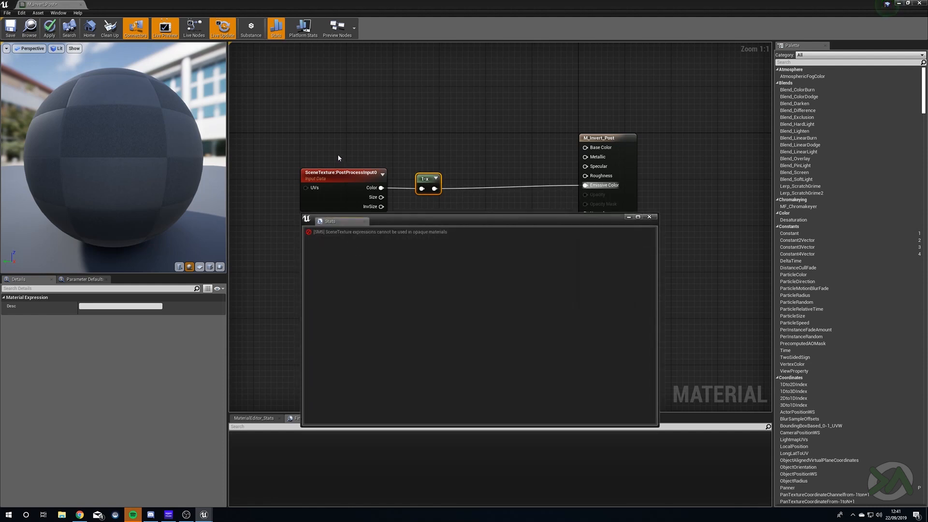
mouse_move(484, 265)
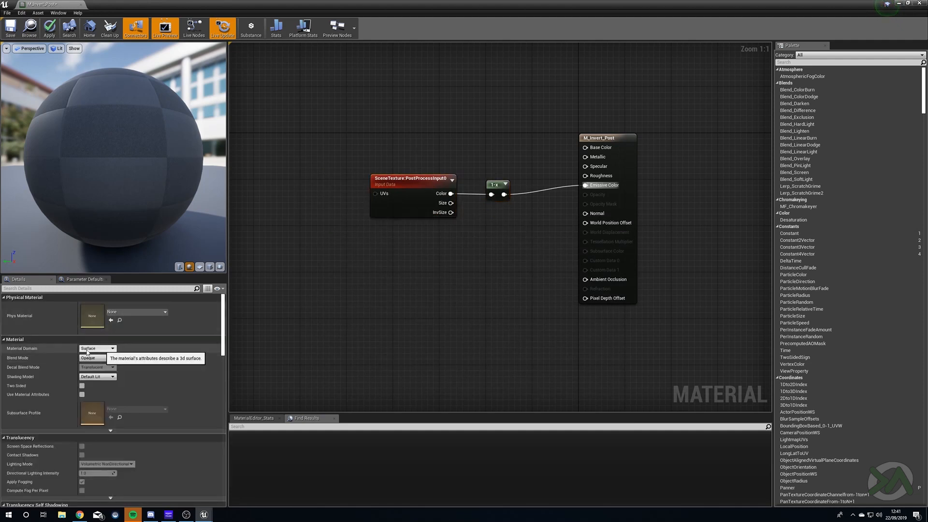
Set M_Invert_Post's Material Domain to Post Process and apply the changes.
left_click(97, 348)
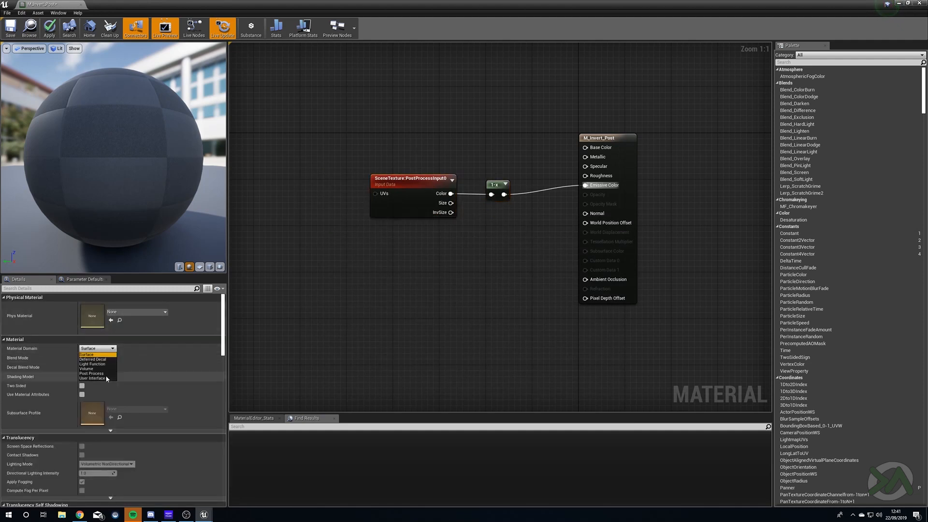
left_click(411, 181)
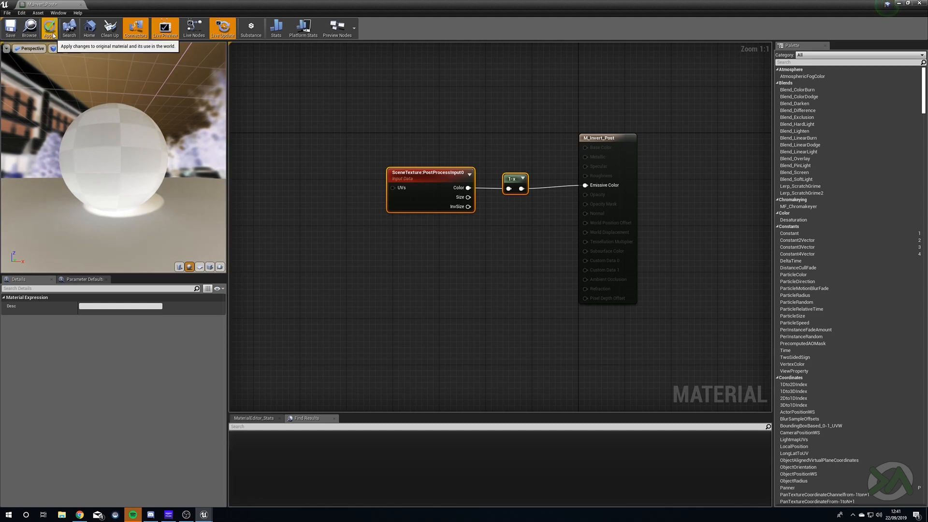
left_click(49, 28)
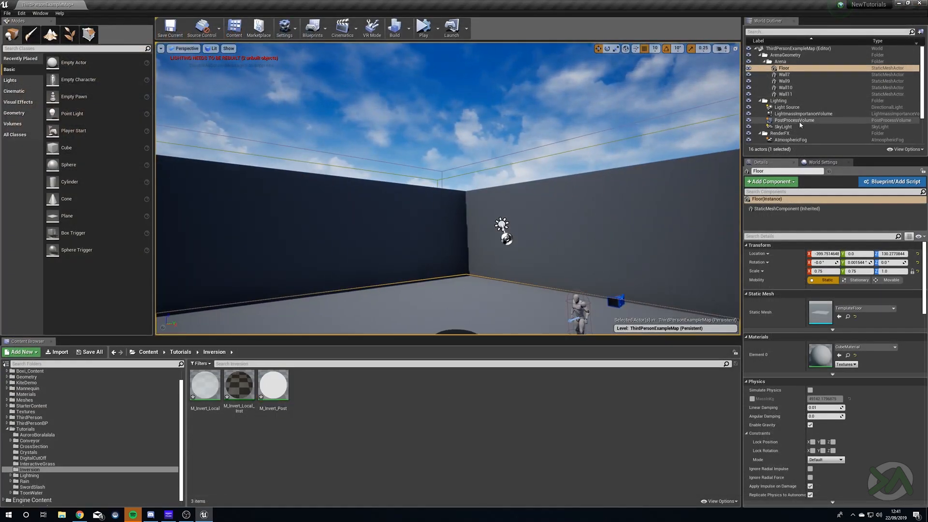
Assign M_Invert_Post as an asset in the PostProcessVolume's Post Process Materials list.
left_click(794, 119)
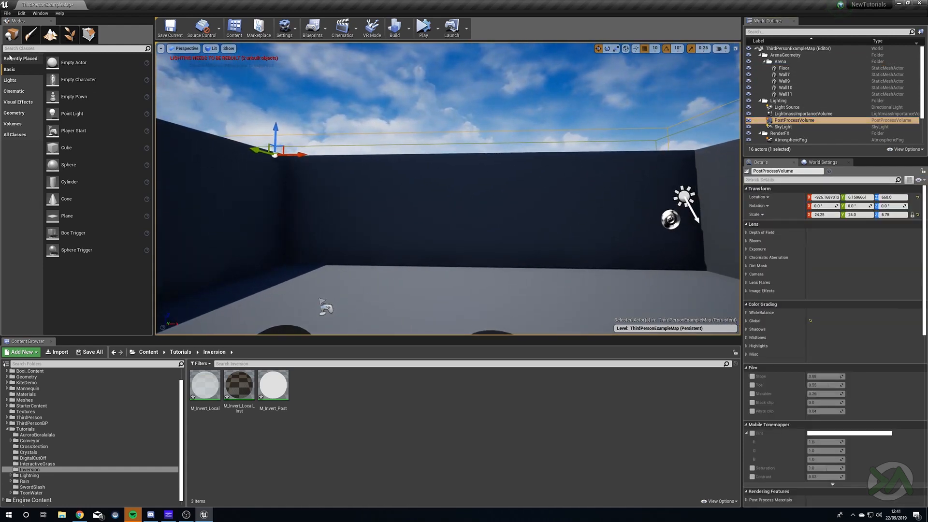
type("post")
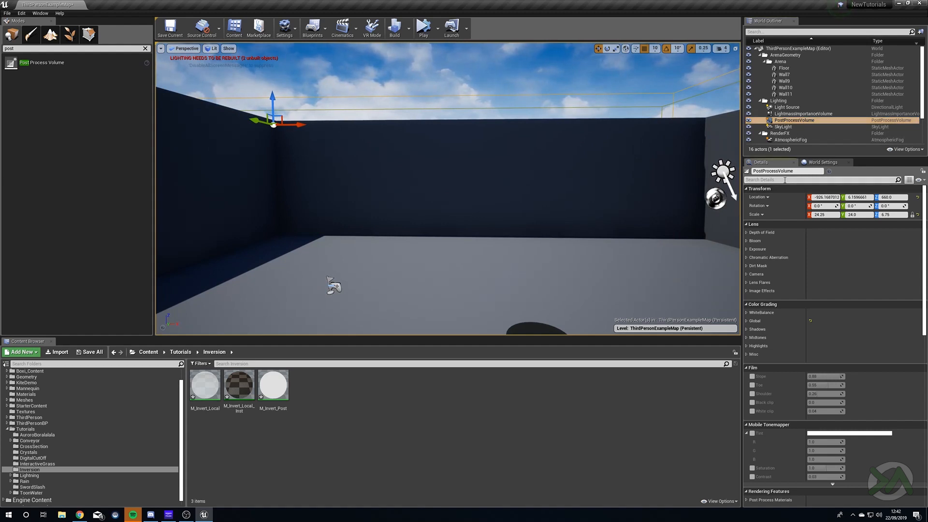
type("blend")
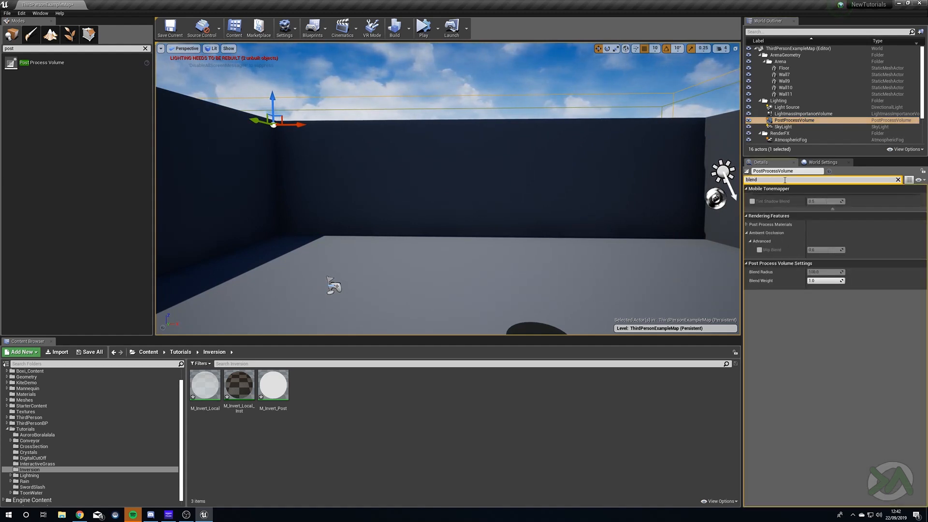
left_click(746, 224)
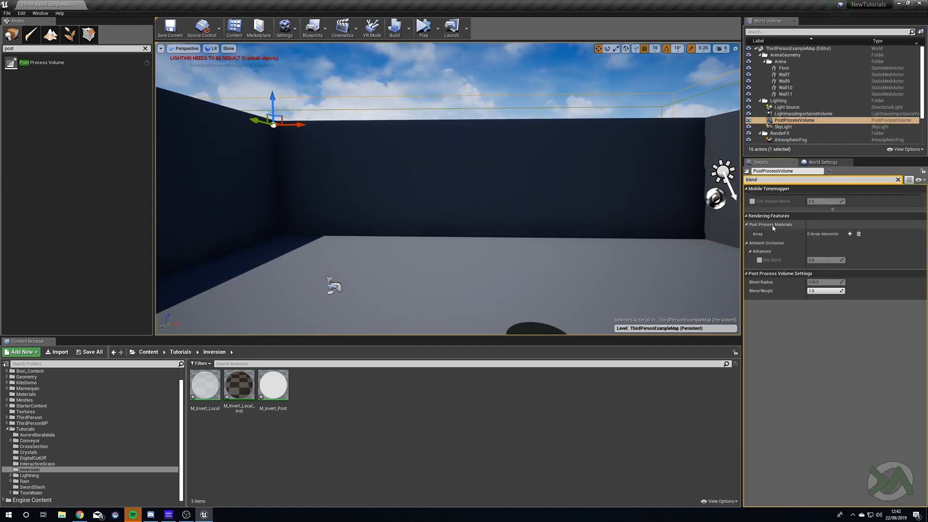
mouse_move(849, 233)
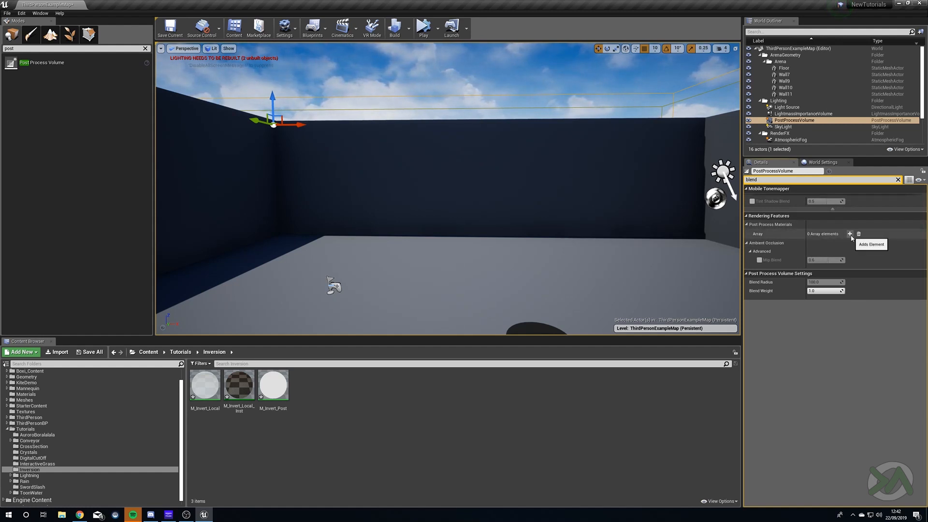
left_click(850, 234)
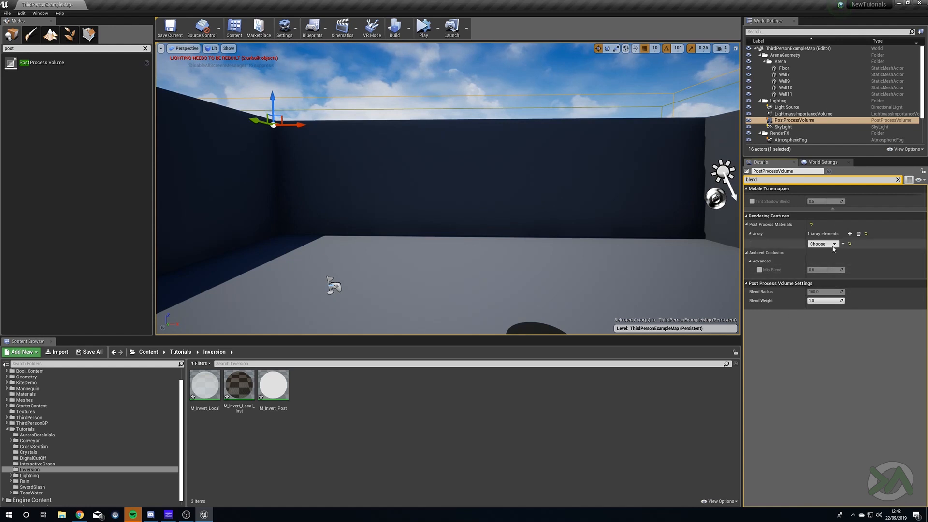
left_click(822, 243)
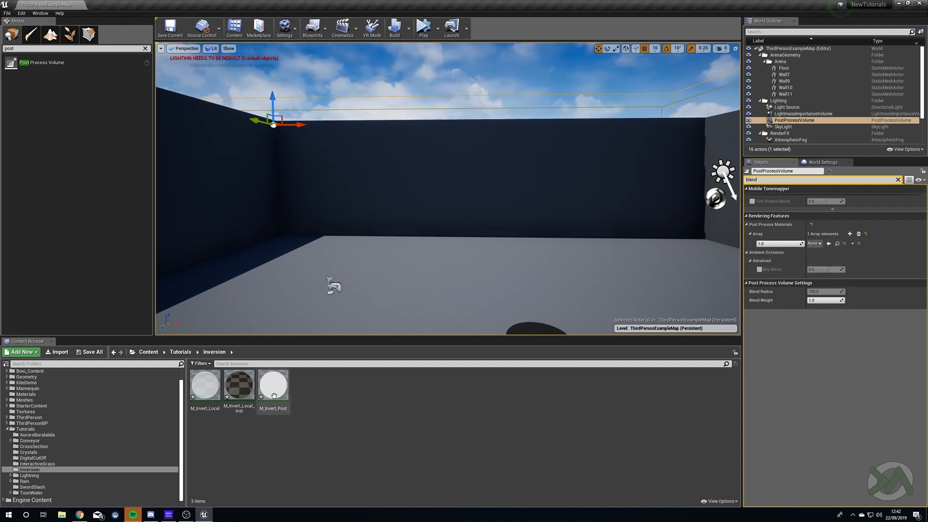
mouse_move(272, 387)
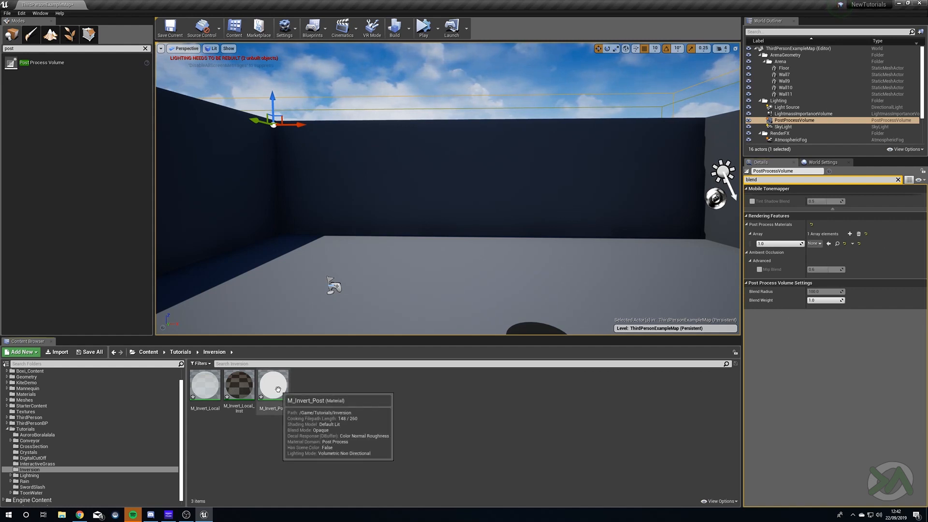
left_click(273, 385)
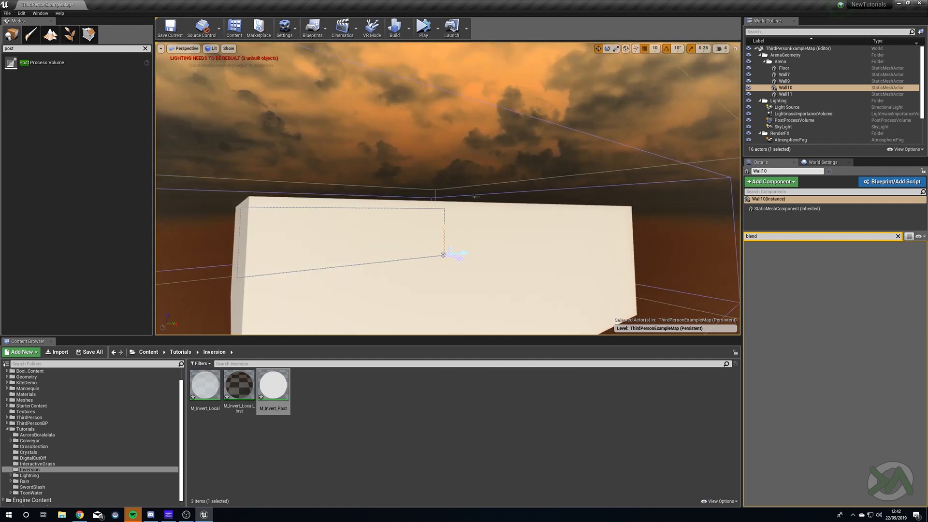
Untick Infinite Extent (Unbound) on the PostProcessVolume, then select the sphere in the level.
left_click(794, 120)
type("b")
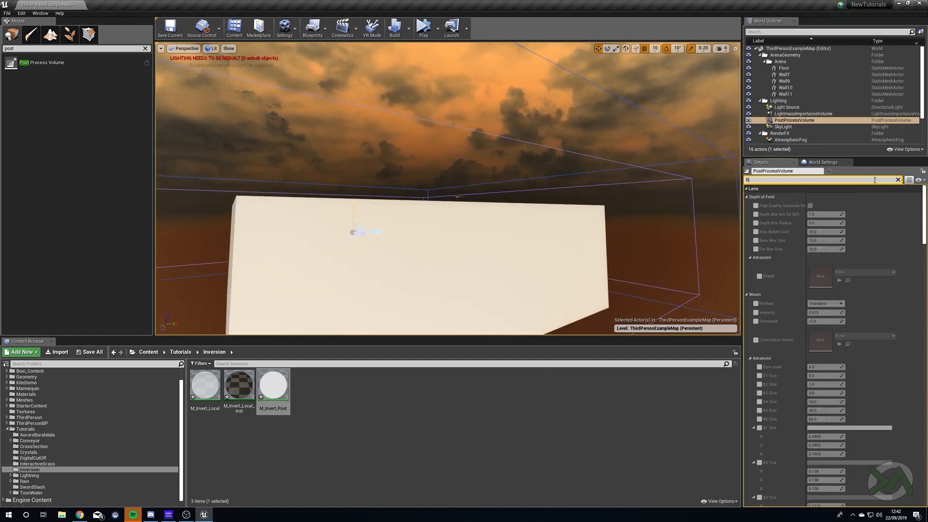
type("ound")
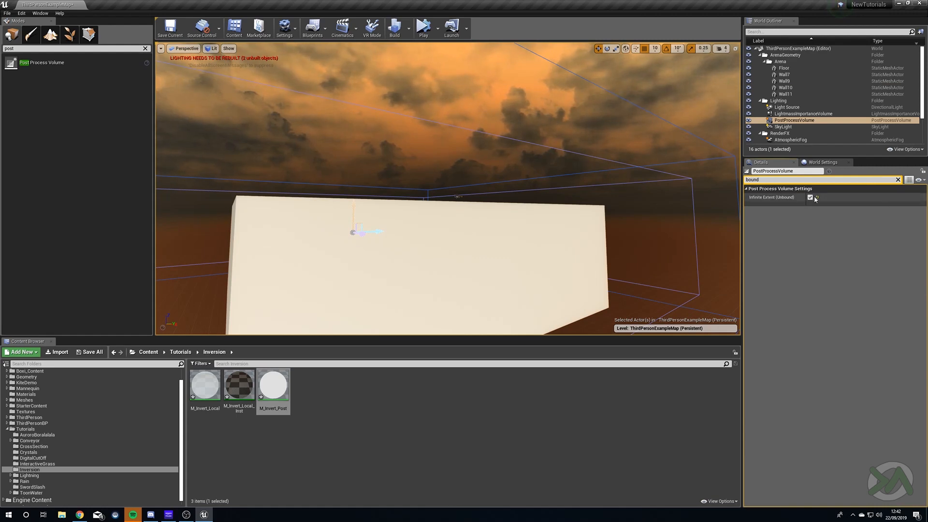
left_click(810, 197)
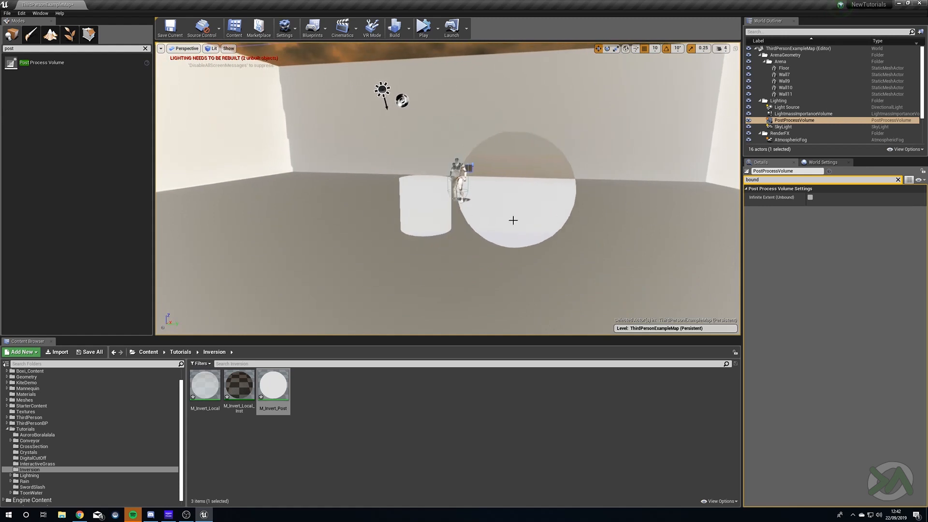
left_click(538, 203)
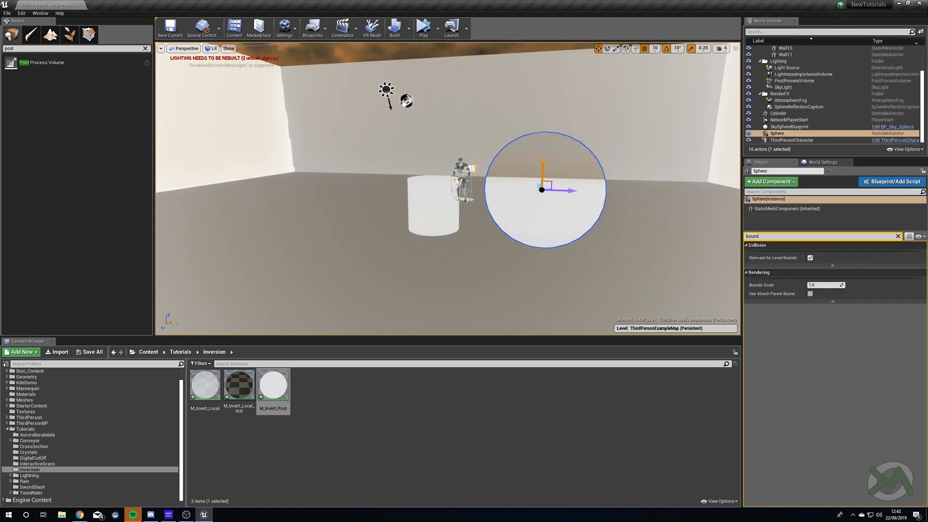